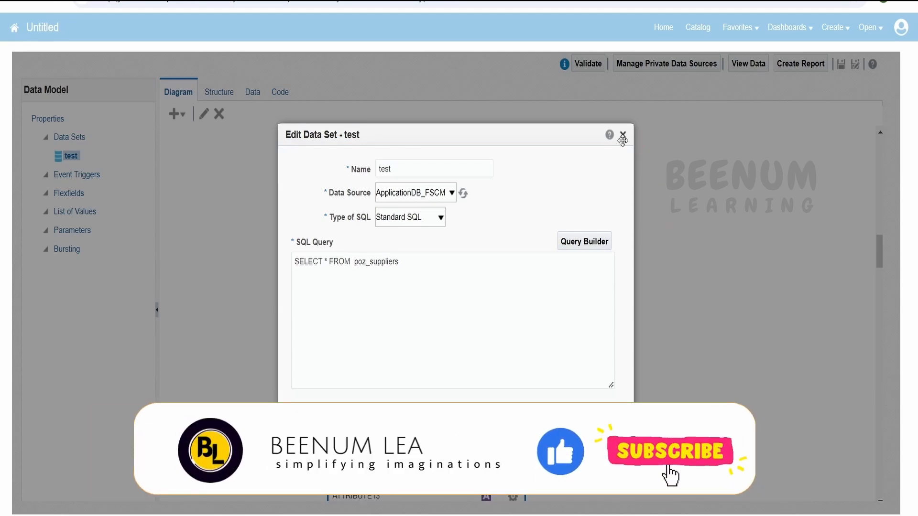
Step: Save the 'test' poz_suppliers data set and preview its first five supplier rows in Table View
{"action": "left_click", "coordinate": [623, 135]}
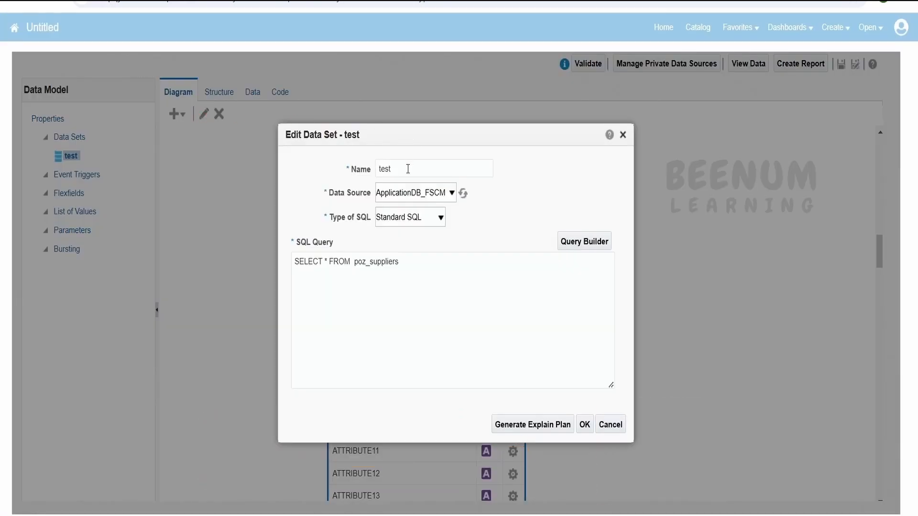
{"action": "mouse_move", "coordinate": [610, 424]}
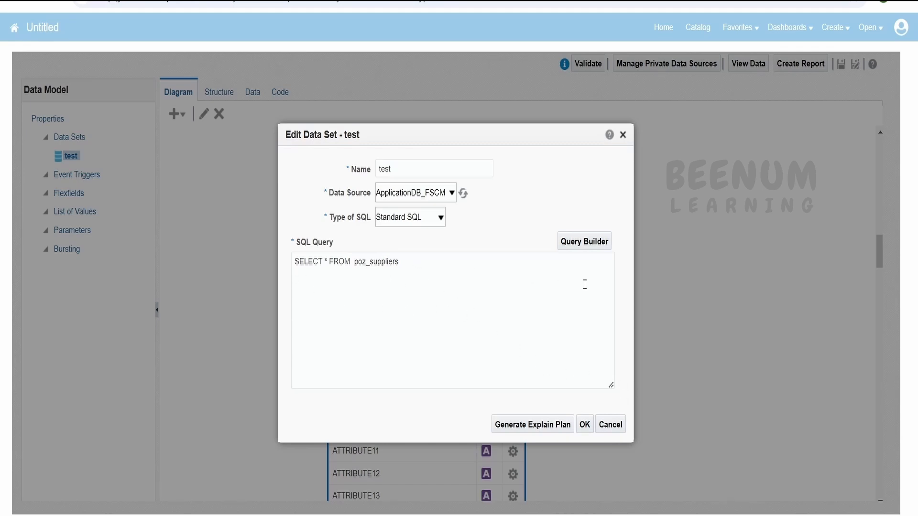
{"action": "mouse_move", "coordinate": [590, 340]}
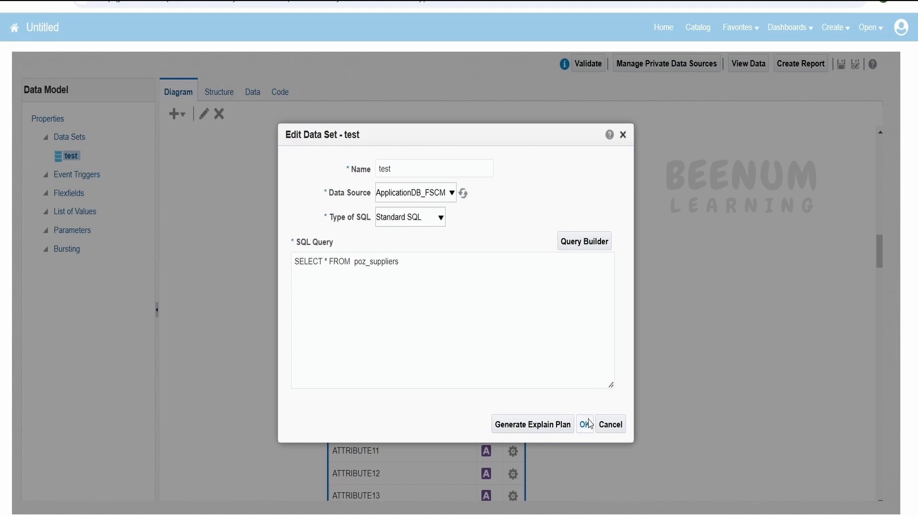
{"action": "left_click", "coordinate": [584, 423]}
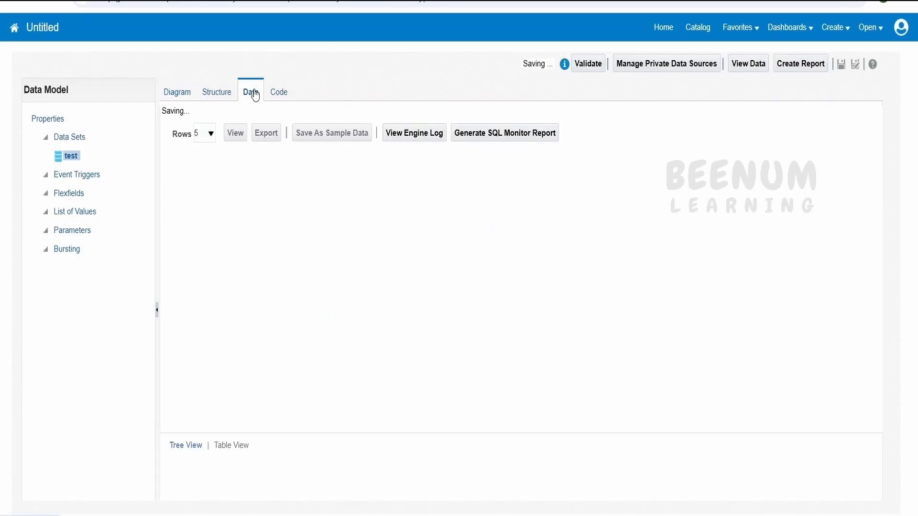
{"action": "left_click", "coordinate": [235, 132]}
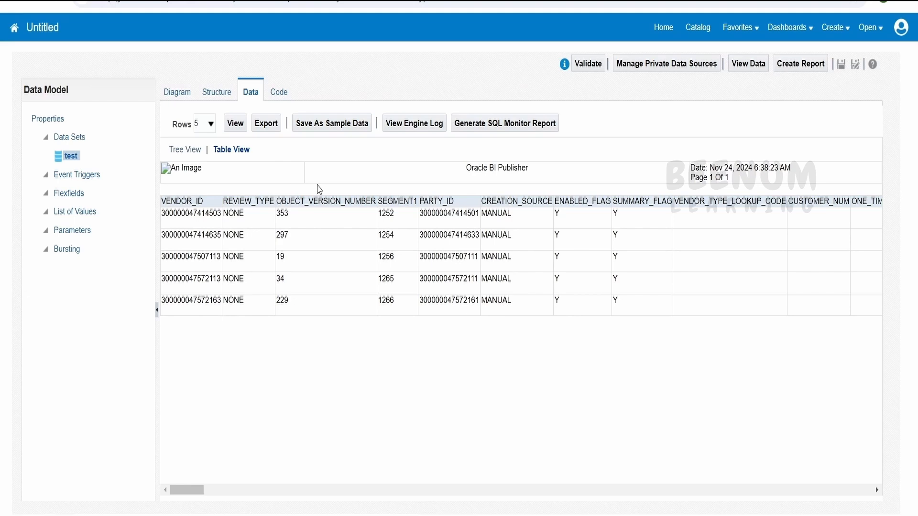
{"action": "left_click", "coordinate": [177, 91]}
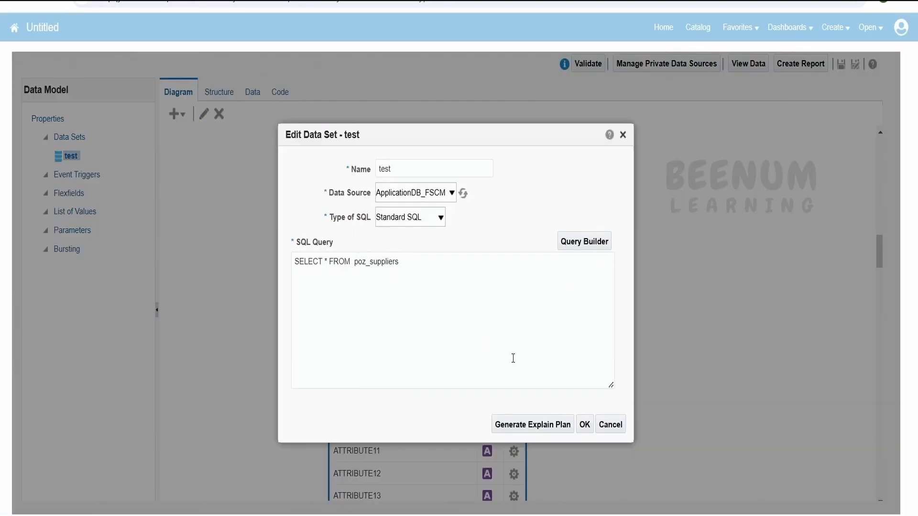
{"action": "mouse_move", "coordinate": [484, 339]}
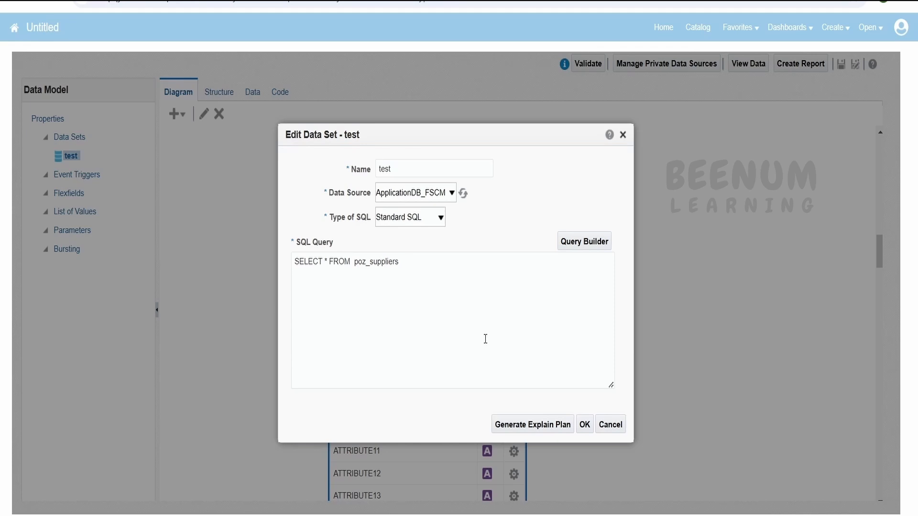
{"action": "mouse_move", "coordinate": [655, 368]}
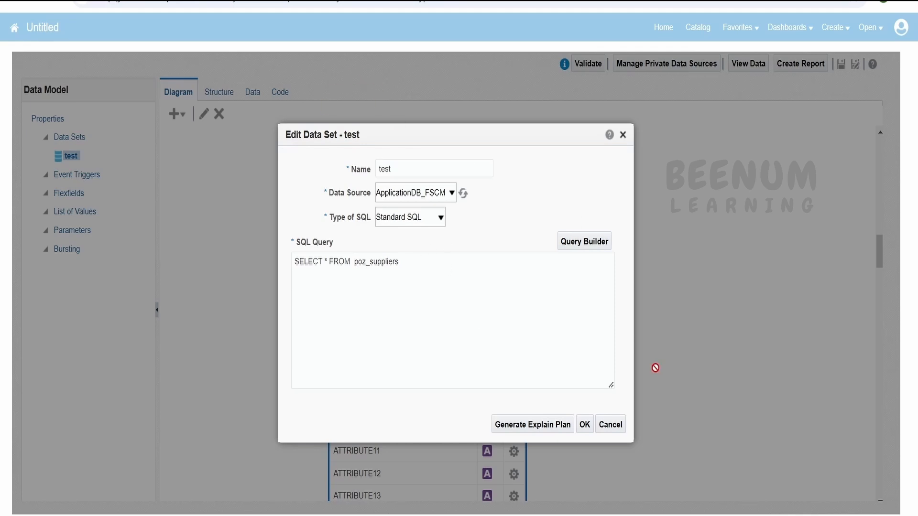
Step: Close the data set editor unchanged and scroll the G_1 supplier column list in Diagram view
{"action": "left_click", "coordinate": [610, 424]}
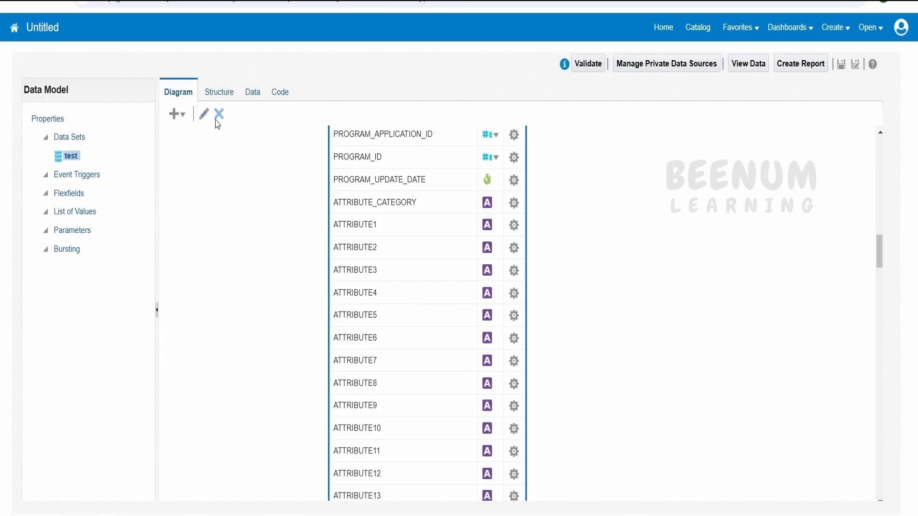
{"action": "left_click", "coordinate": [250, 92]}
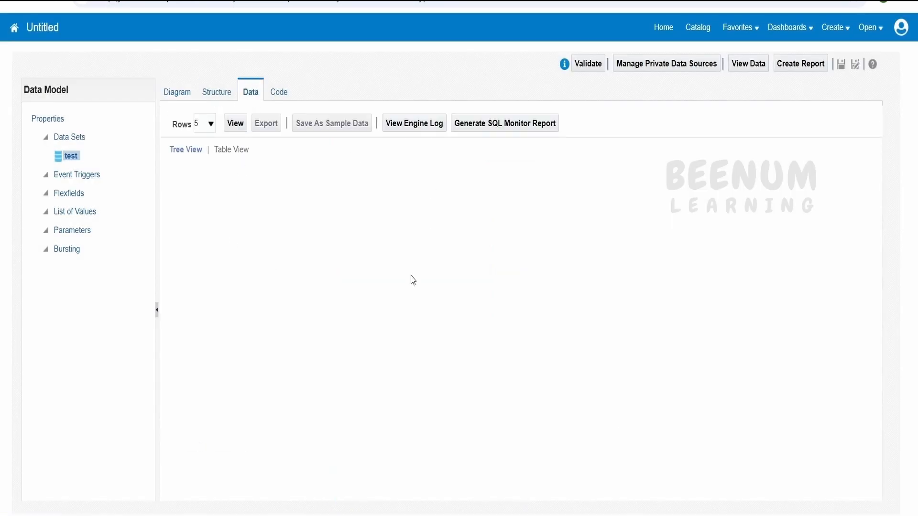
{"action": "left_click", "coordinate": [177, 91]}
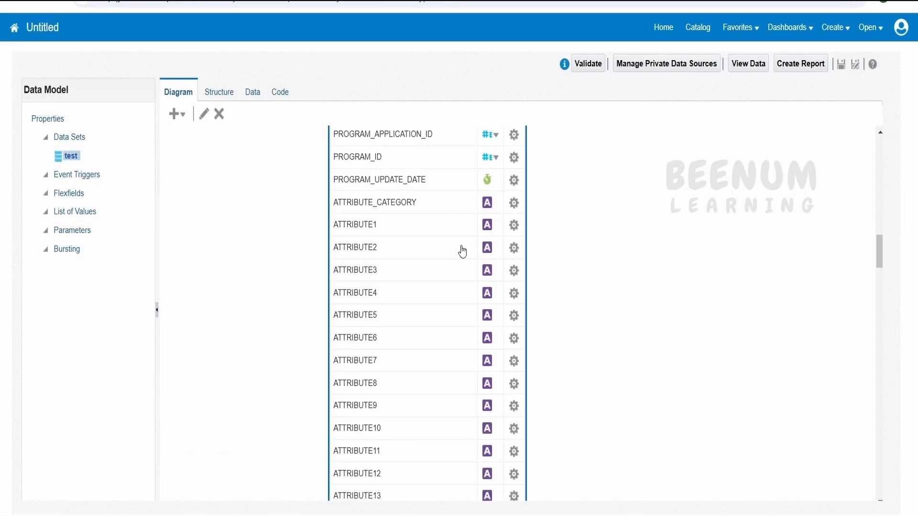
{"action": "scroll", "scroll_direction": "down", "scroll_amount": 3}
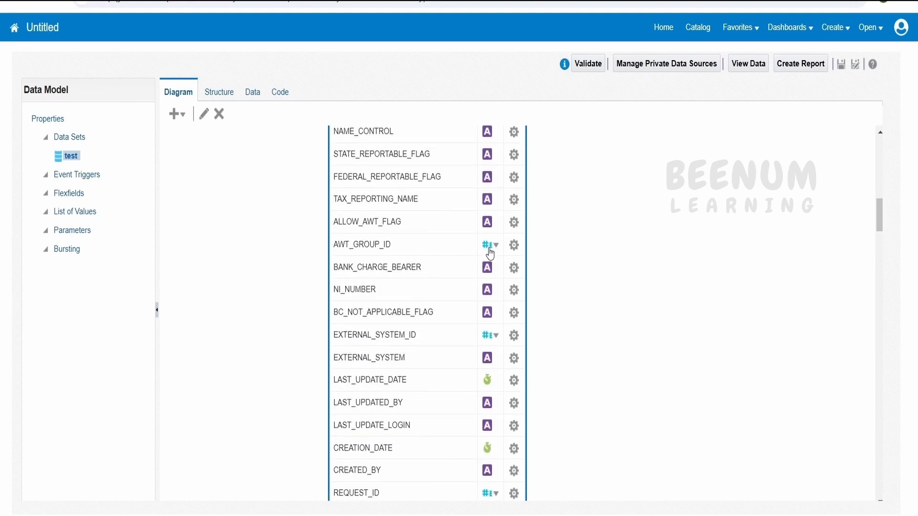
{"action": "mouse_move", "coordinate": [491, 260]}
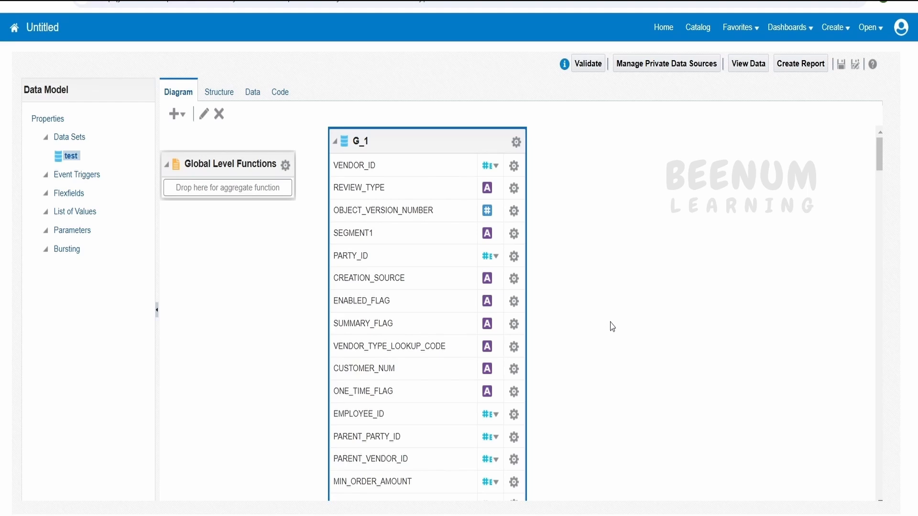
{"action": "mouse_move", "coordinate": [690, 189]}
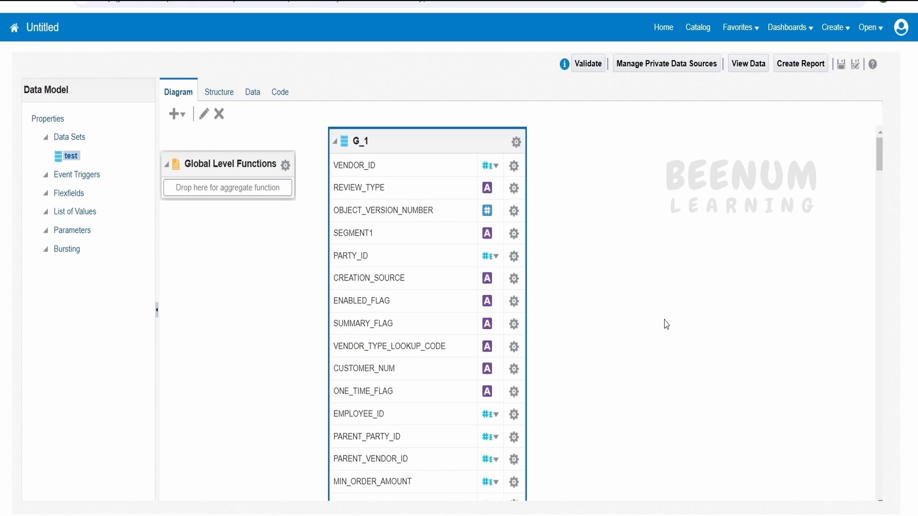
{"action": "mouse_move", "coordinate": [450, 494]}
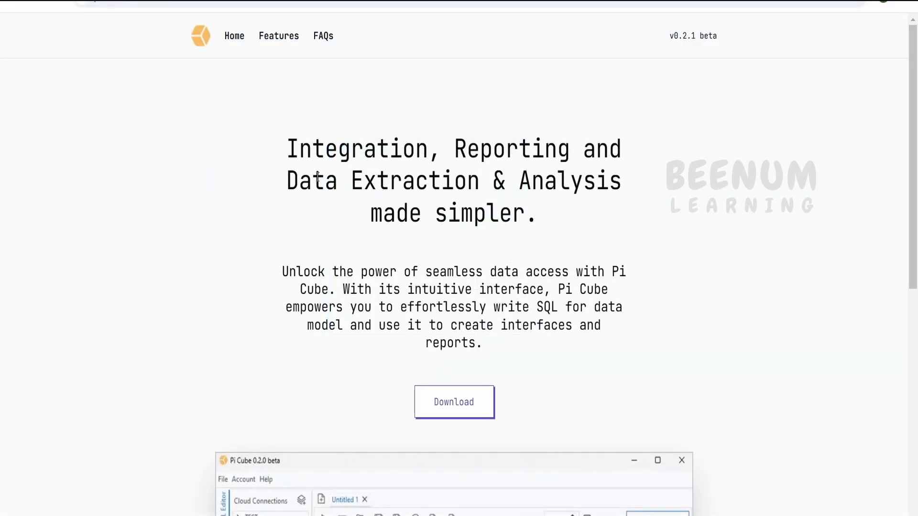
Step: Download the 228 MB Pi CubeSetup.exe installer from the homepage and launch it
{"action": "left_click_drag", "start_coordinate": [286, 149], "coordinate": [536, 213]}
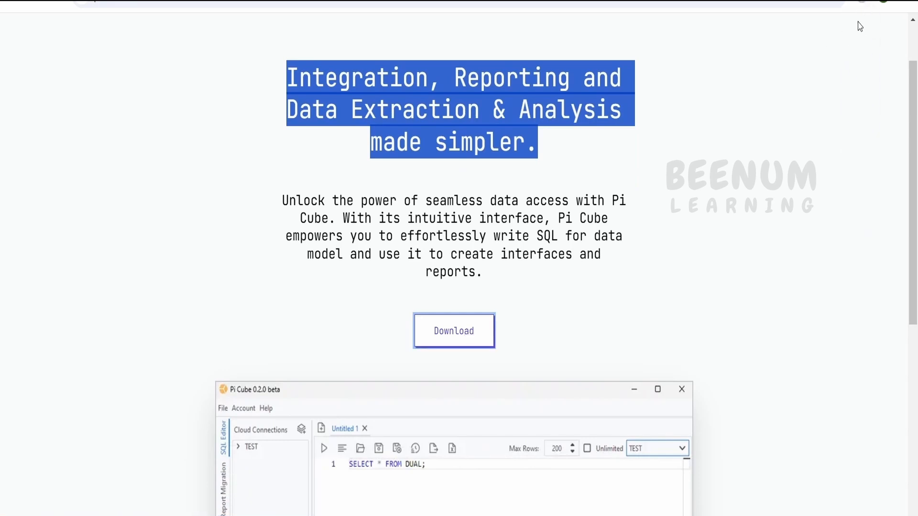
{"action": "left_click", "coordinate": [857, 5]}
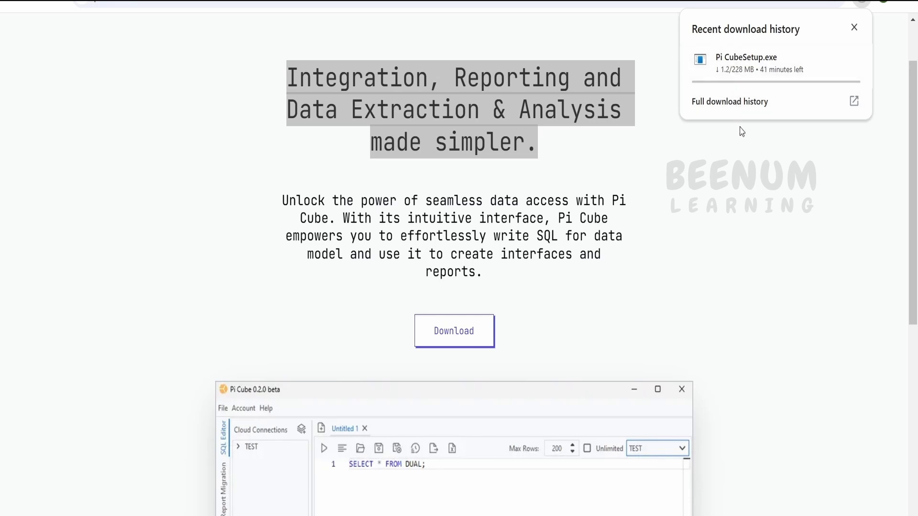
{"action": "mouse_move", "coordinate": [691, 196]}
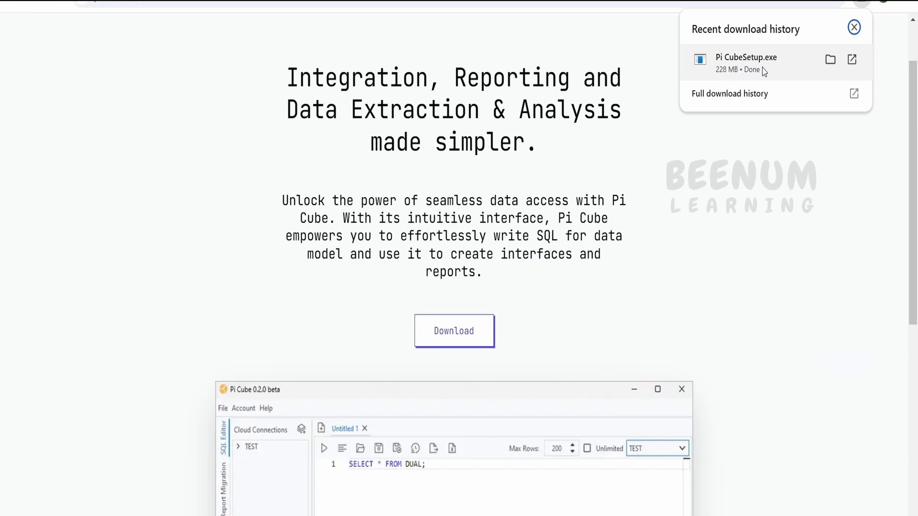
{"action": "left_click", "coordinate": [853, 27]}
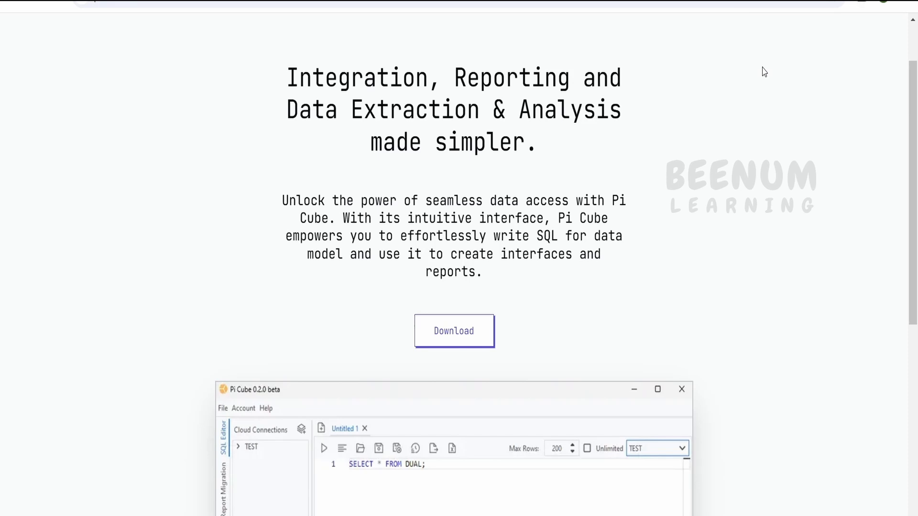
{"action": "mouse_move", "coordinate": [161, 56]}
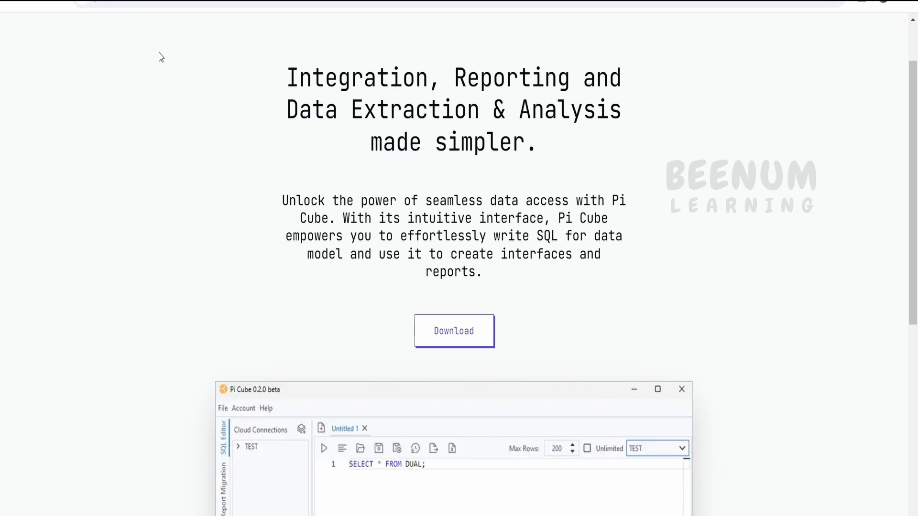
{"action": "mouse_move", "coordinate": [404, 382]}
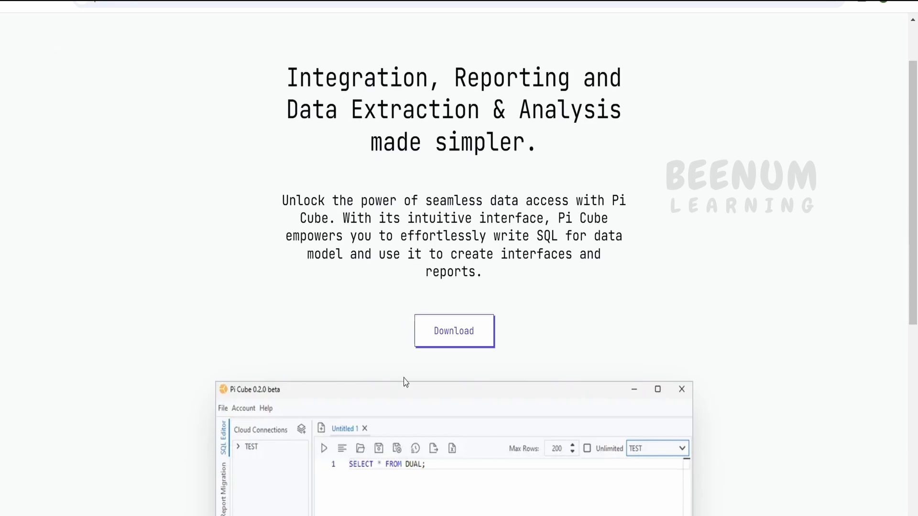
Step: Complete Pi Cube Setup with Run Pi Cube checked, launching Pi Cube 0.2.1 beta
{"action": "left_click", "coordinate": [453, 331]}
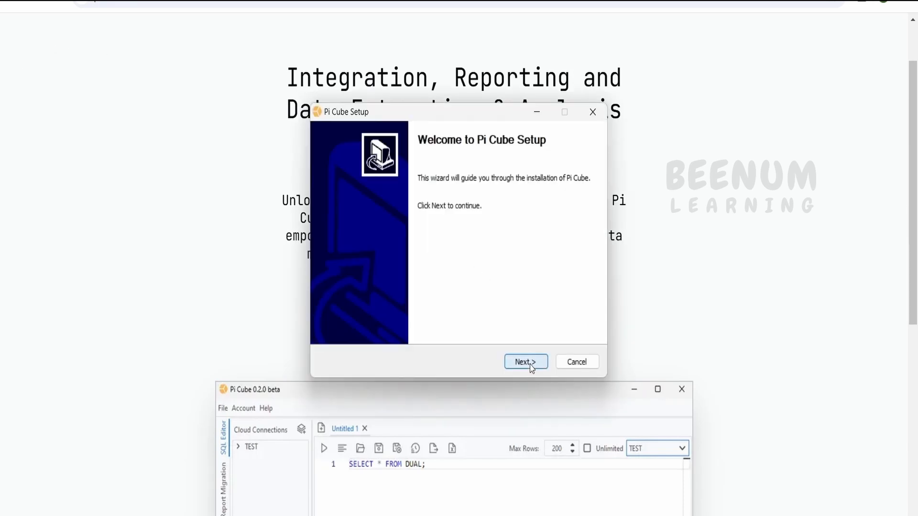
{"action": "left_click", "coordinate": [524, 362]}
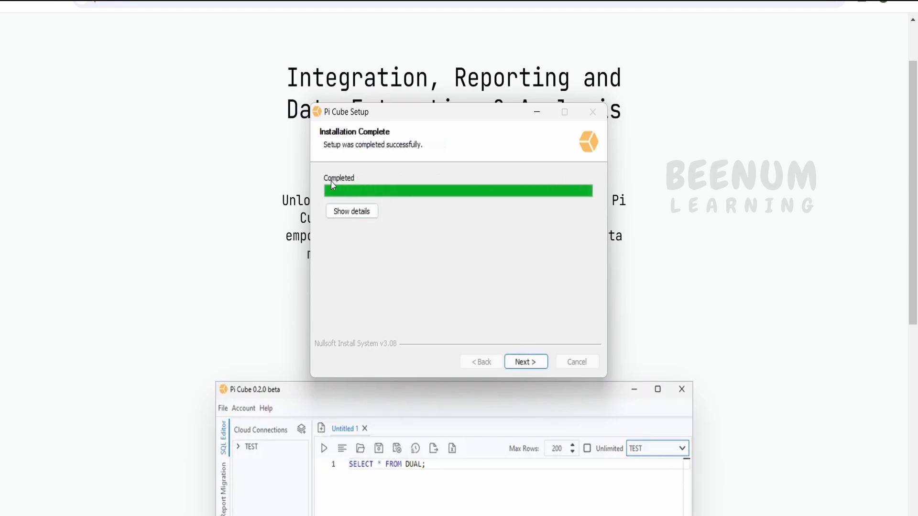
{"action": "left_click", "coordinate": [524, 362]}
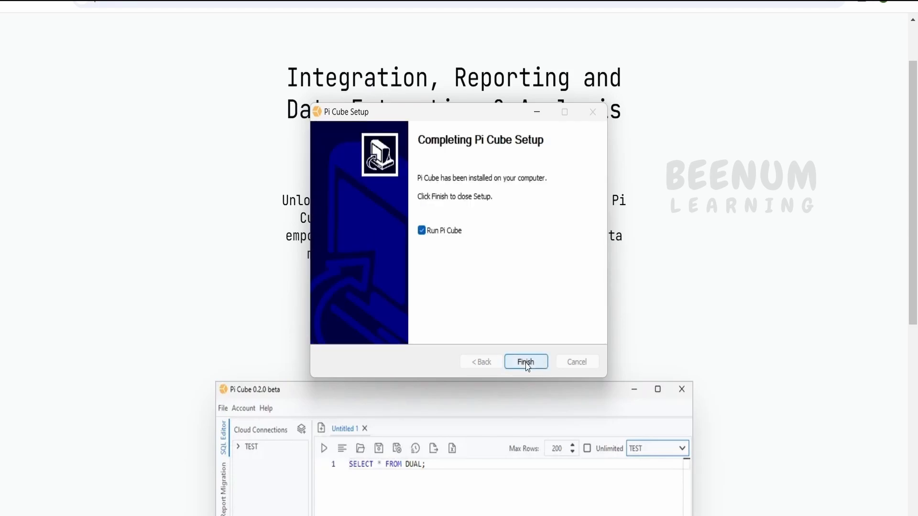
{"action": "left_click", "coordinate": [524, 362]}
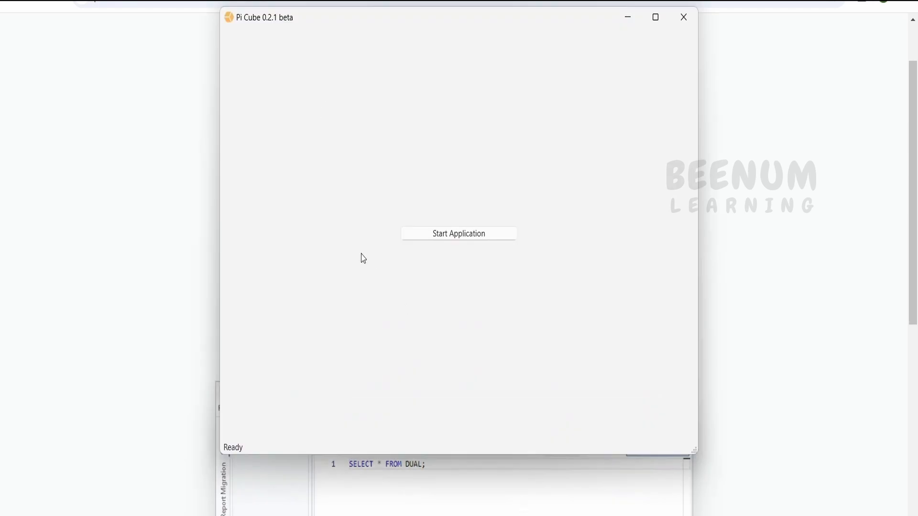
{"action": "mouse_move", "coordinate": [526, 161]}
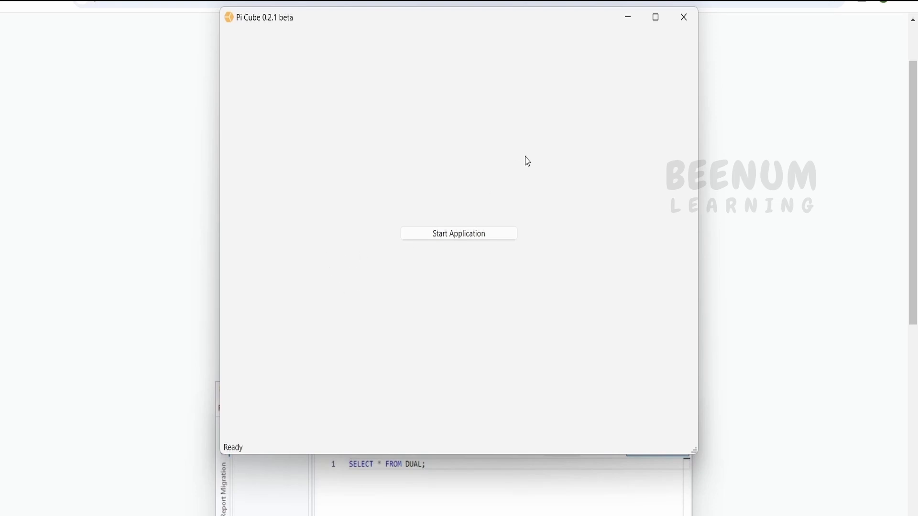
{"action": "mouse_move", "coordinate": [513, 325]}
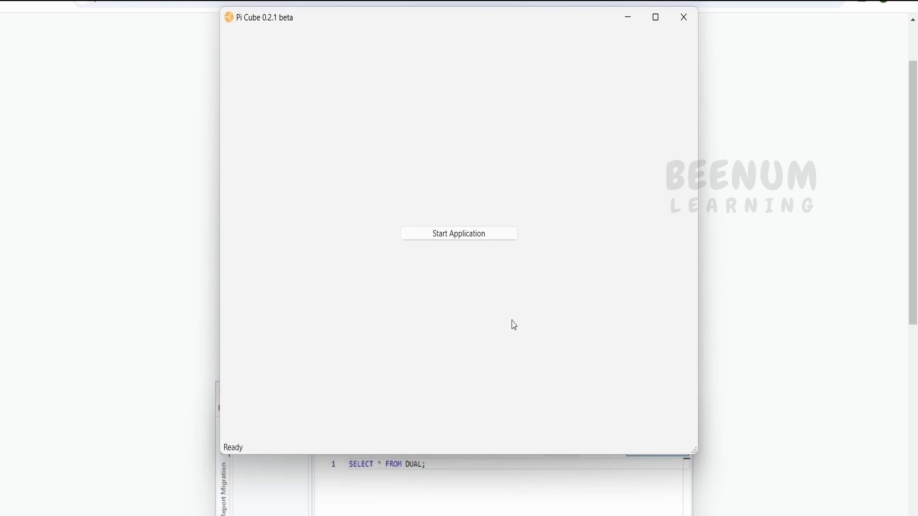
{"action": "mouse_move", "coordinate": [411, 130]}
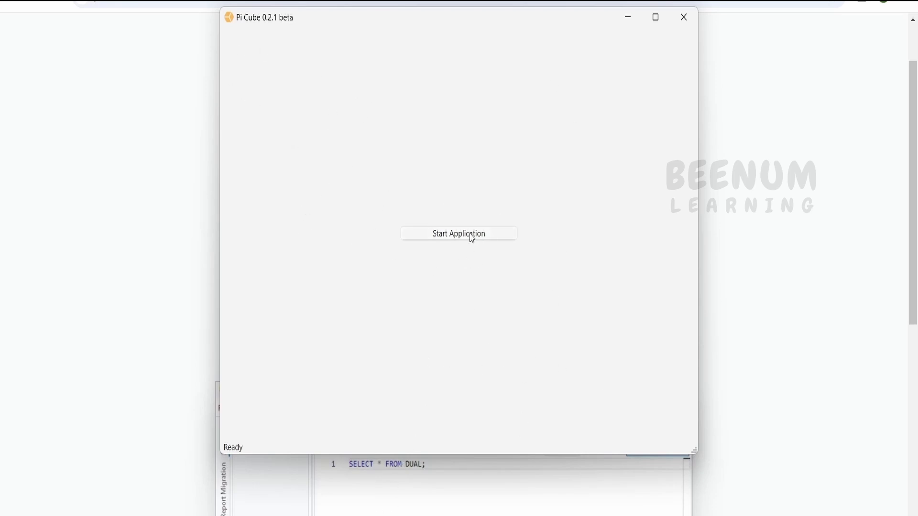
{"action": "left_click", "coordinate": [458, 233]}
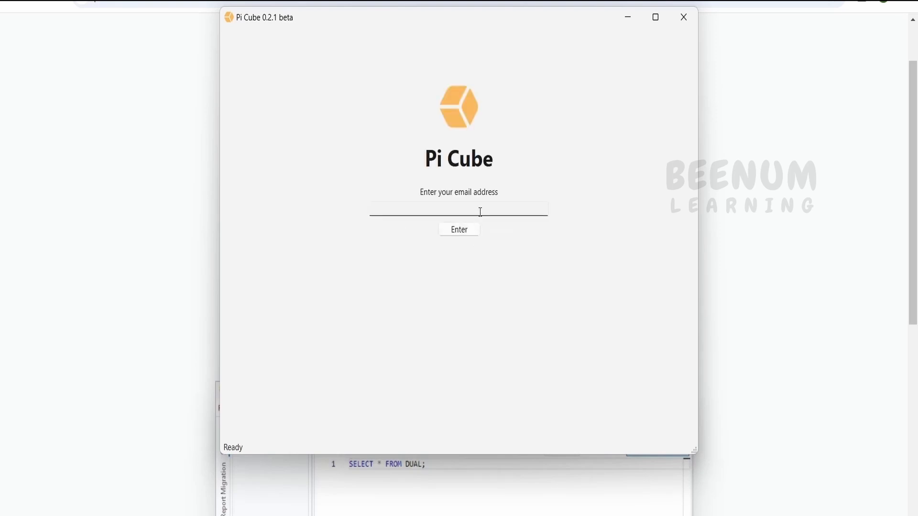
{"action": "left_click", "coordinate": [459, 209]}
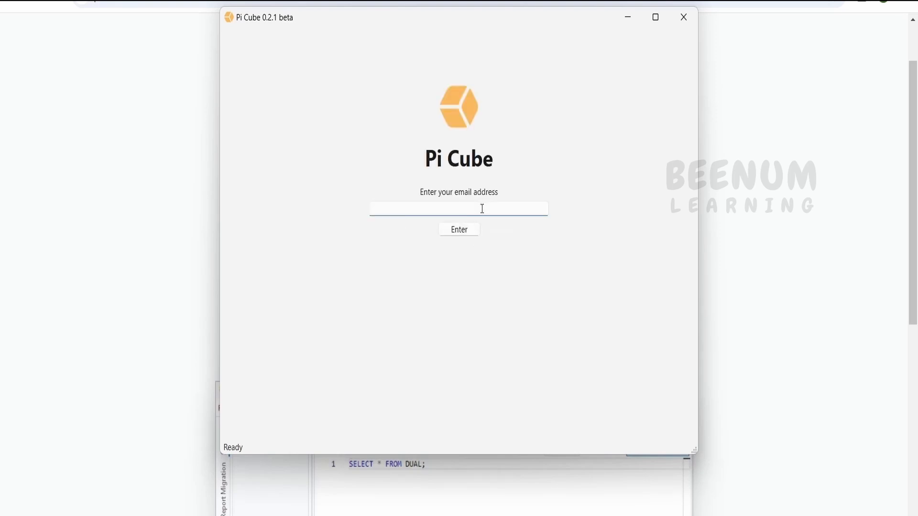
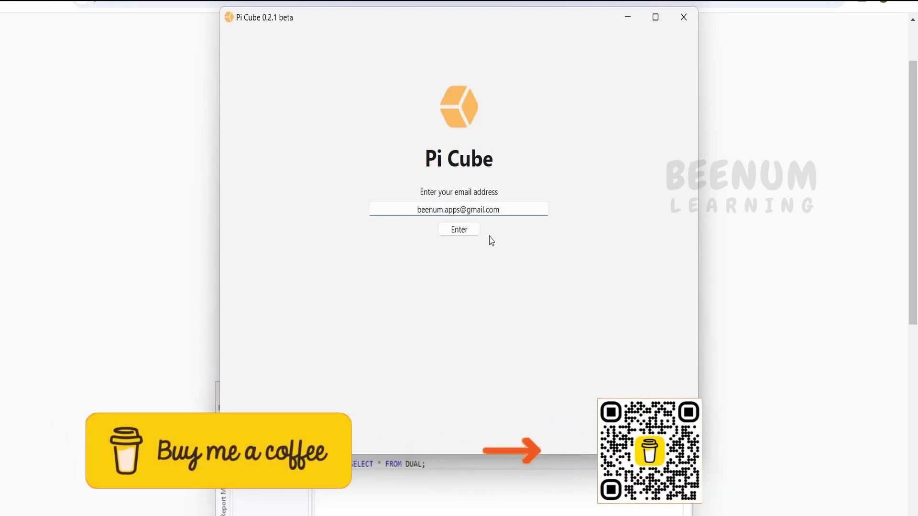
{"action": "left_click", "coordinate": [459, 228]}
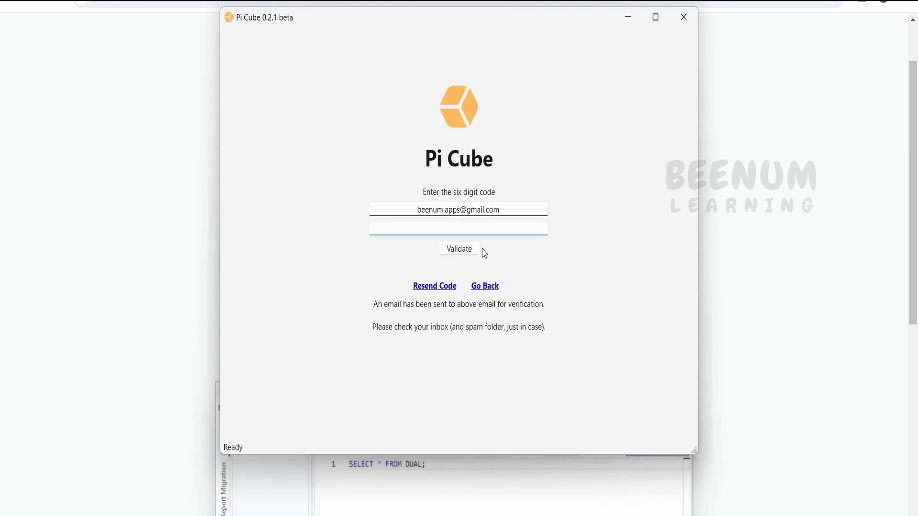
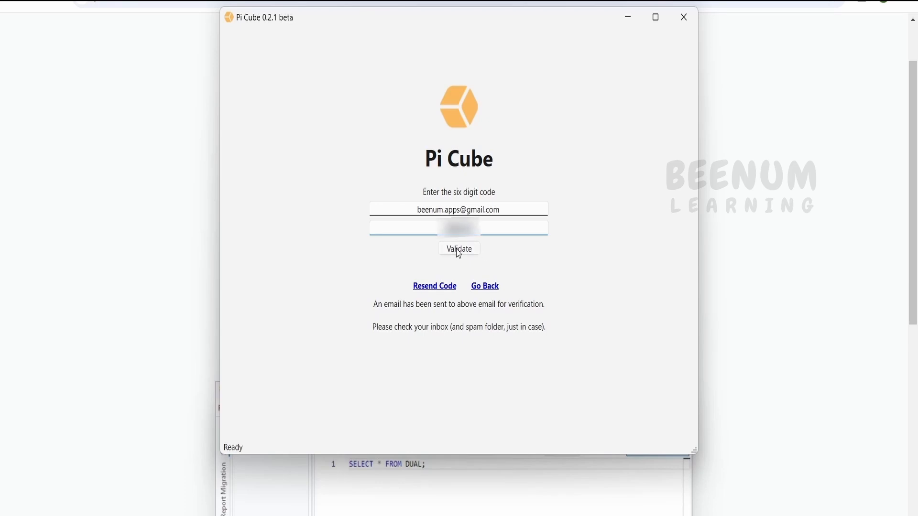
{"action": "left_click", "coordinate": [459, 248]}
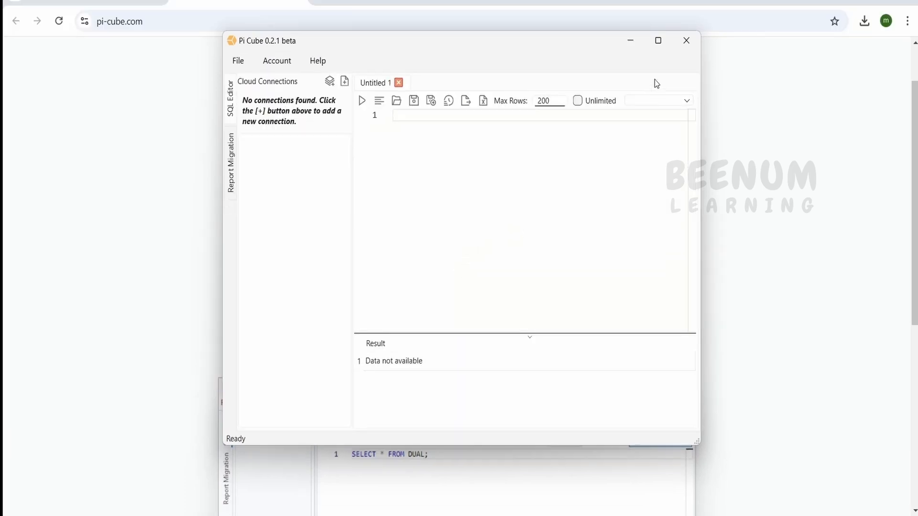
Step: Maximize the Pi Cube SQL Editor window to fill the screen
{"action": "left_click", "coordinate": [658, 40]}
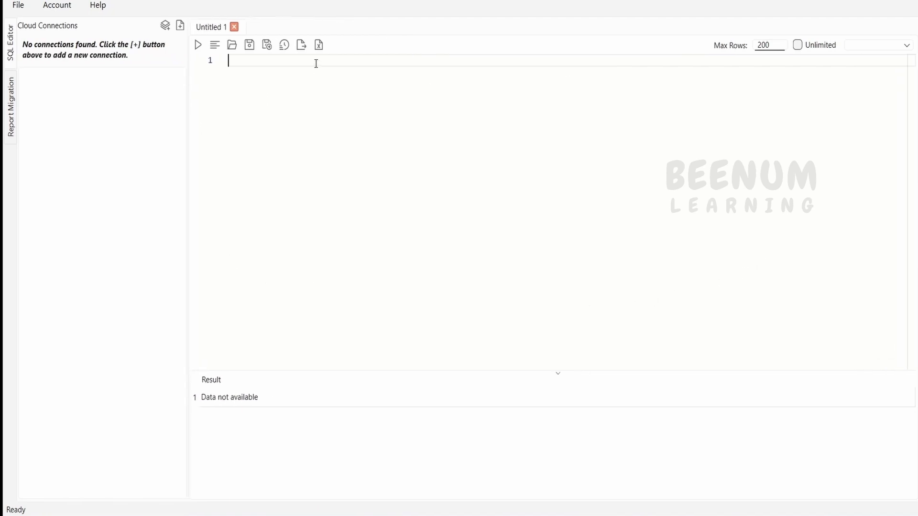
{"action": "mouse_move", "coordinate": [94, 194]}
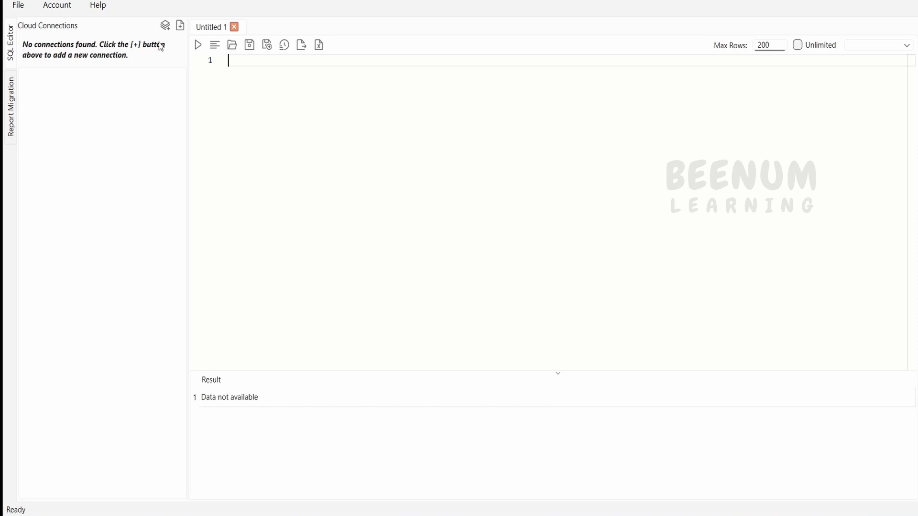
Step: Create the Fusion_DEV cloud connection, test and save it, then select it
{"action": "left_click", "coordinate": [180, 25]}
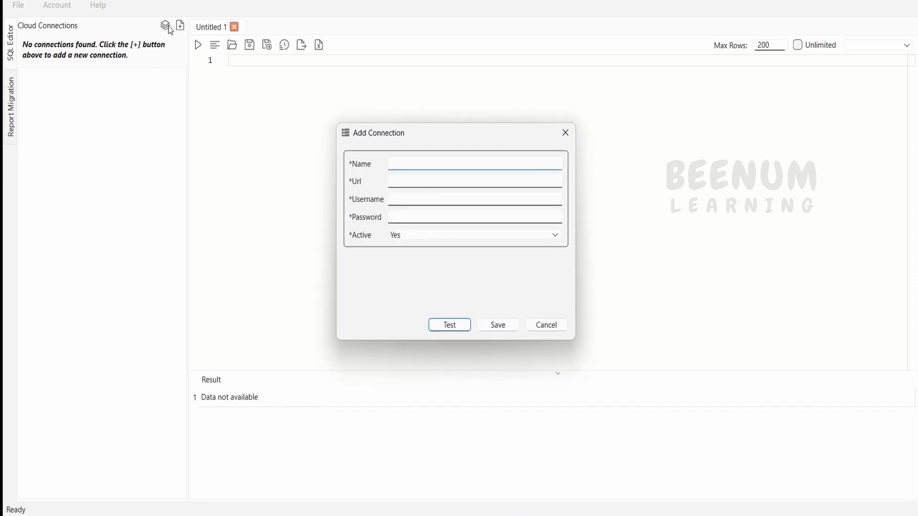
{"action": "left_click", "coordinate": [474, 164]}
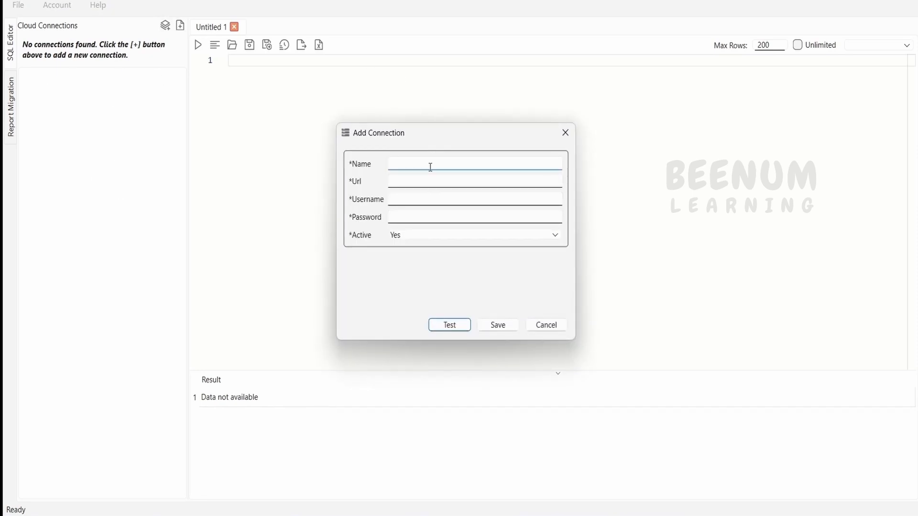
{"action": "type", "text": "Fusion_DEV"}
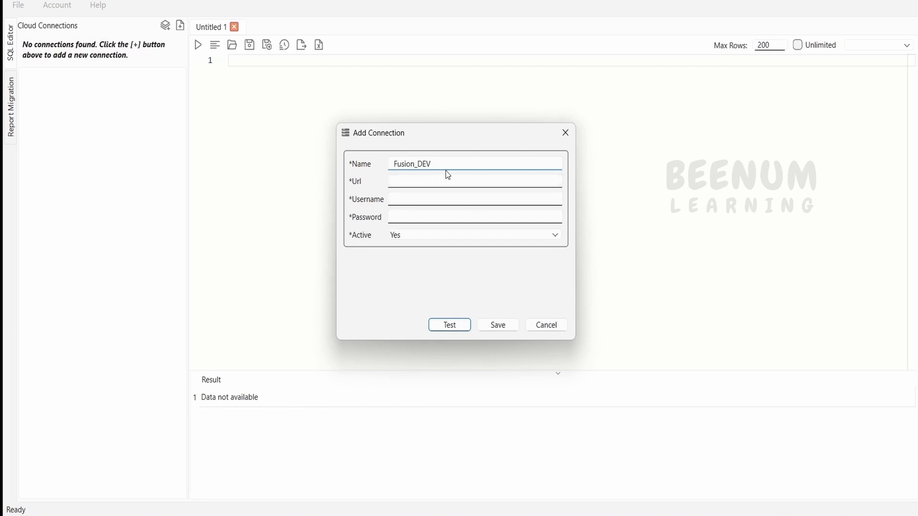
{"action": "mouse_move", "coordinate": [503, 440]}
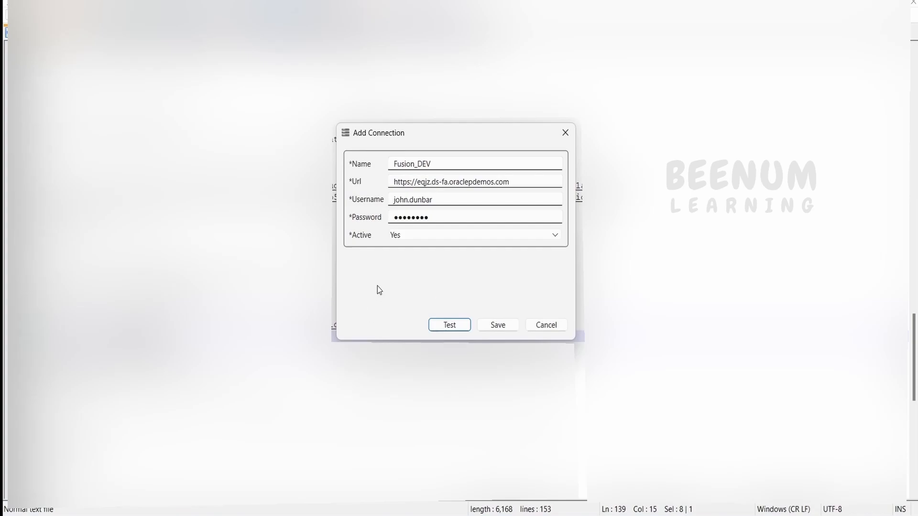
{"action": "mouse_move", "coordinate": [369, 203]}
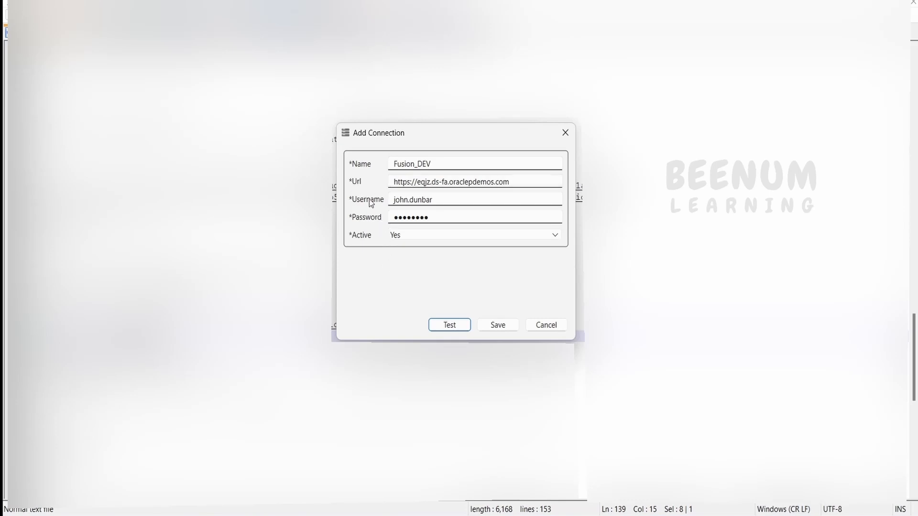
{"action": "left_click", "coordinate": [449, 325]}
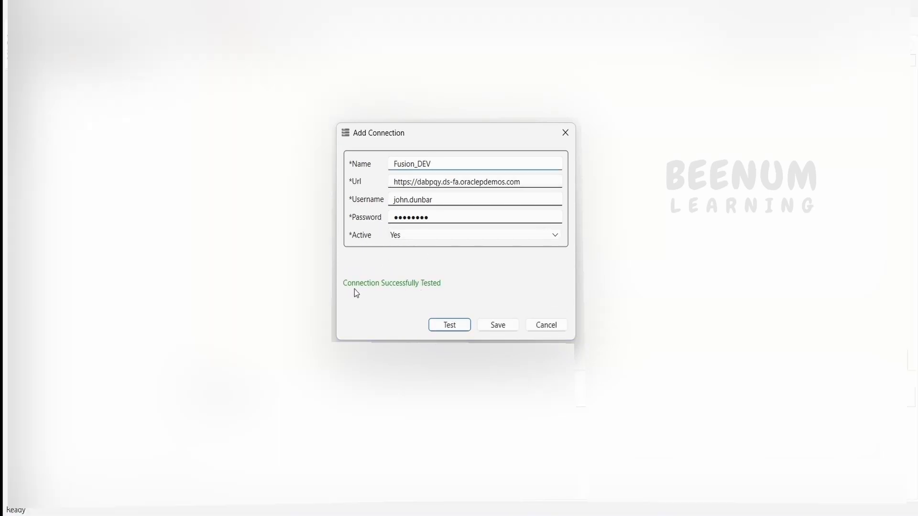
{"action": "mouse_move", "coordinate": [440, 300]}
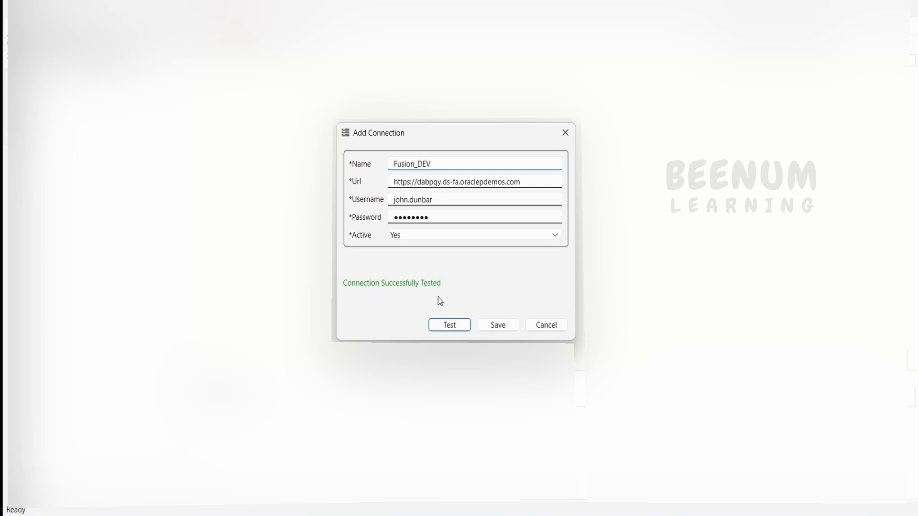
{"action": "left_click", "coordinate": [449, 325]}
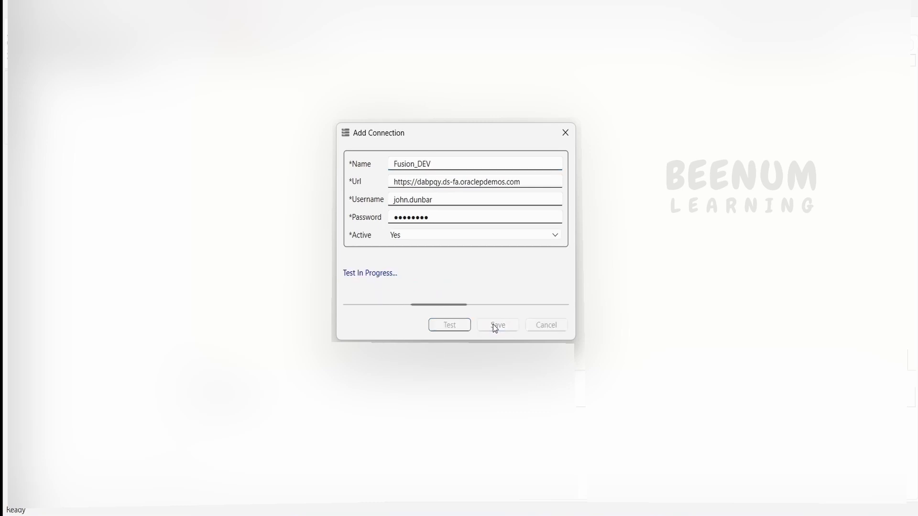
{"action": "left_click", "coordinate": [498, 325]}
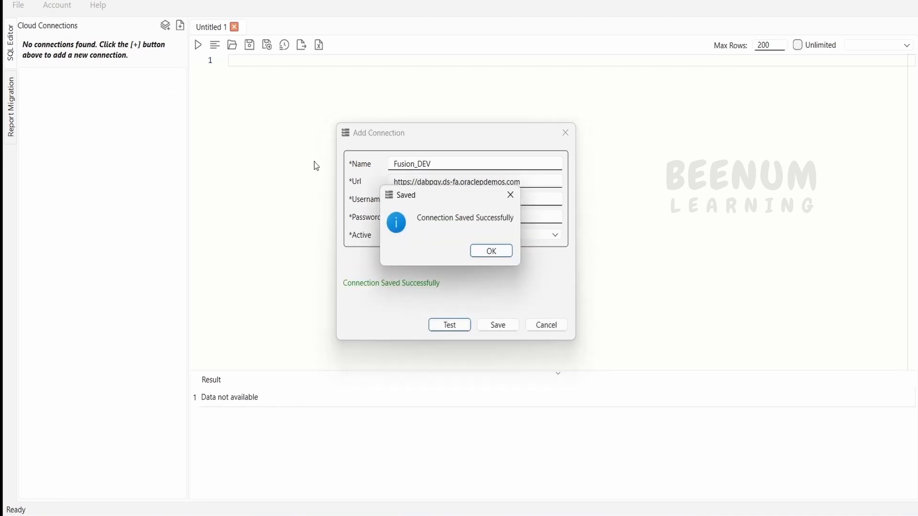
{"action": "left_click", "coordinate": [490, 250]}
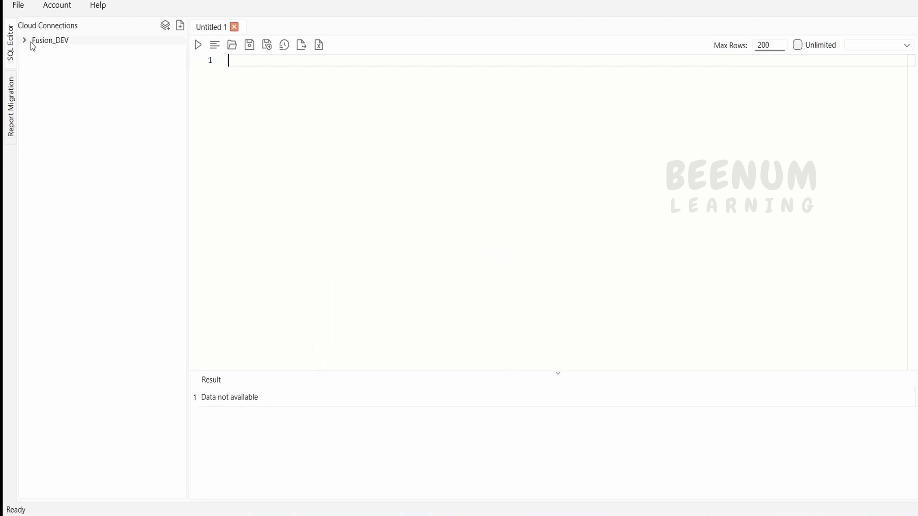
Step: Expand Fusion_DEV, make it the active query connection, and browse the FUSION schema tables
{"action": "left_click", "coordinate": [24, 40]}
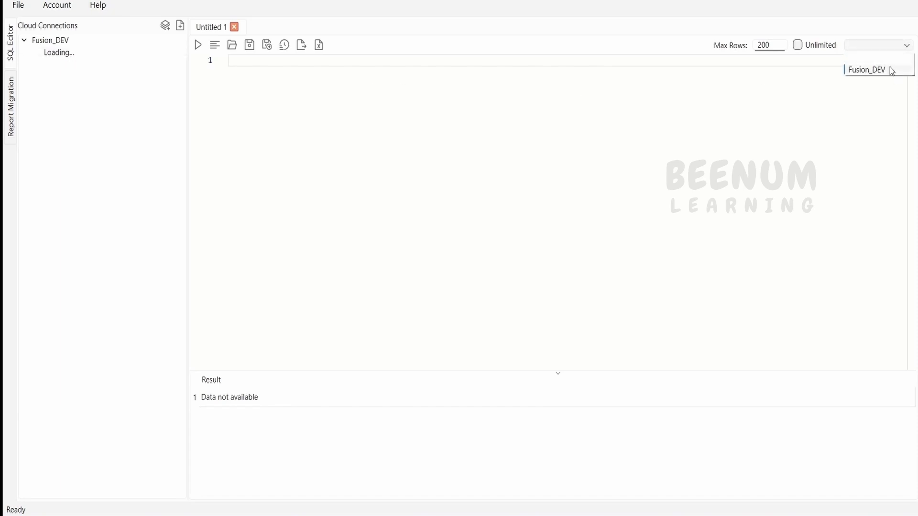
{"action": "mouse_move", "coordinate": [871, 75]}
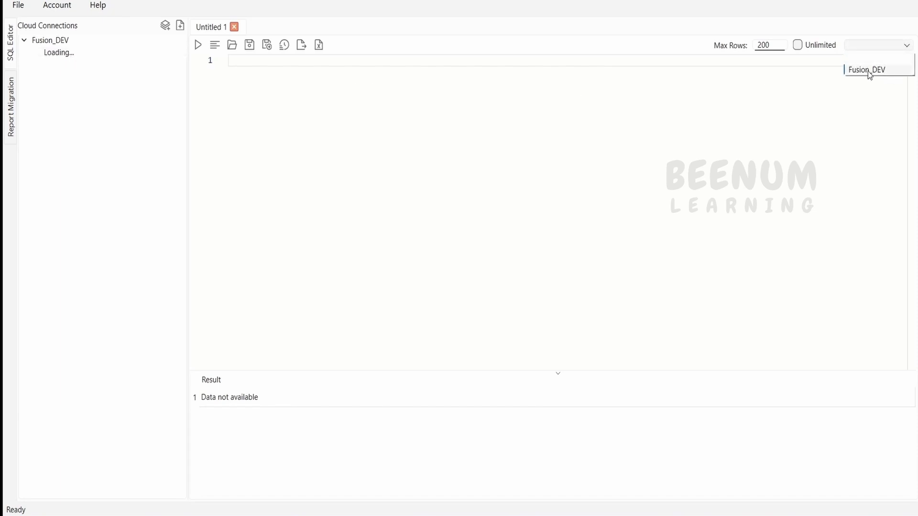
{"action": "left_click", "coordinate": [865, 69]}
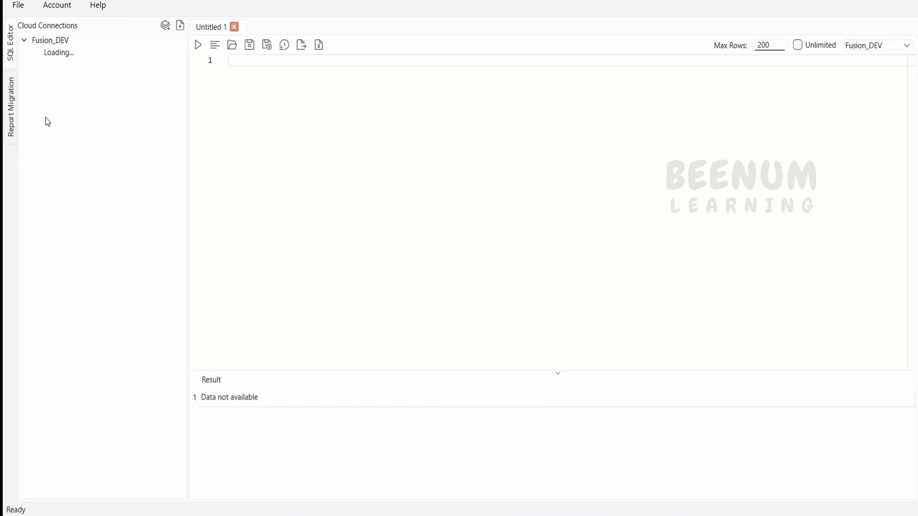
{"action": "mouse_move", "coordinate": [83, 100]}
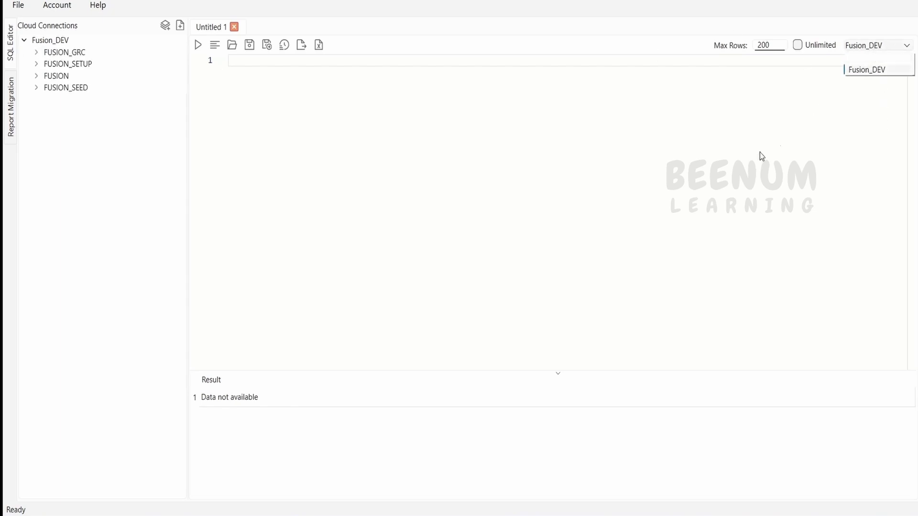
{"action": "left_click", "coordinate": [56, 75]}
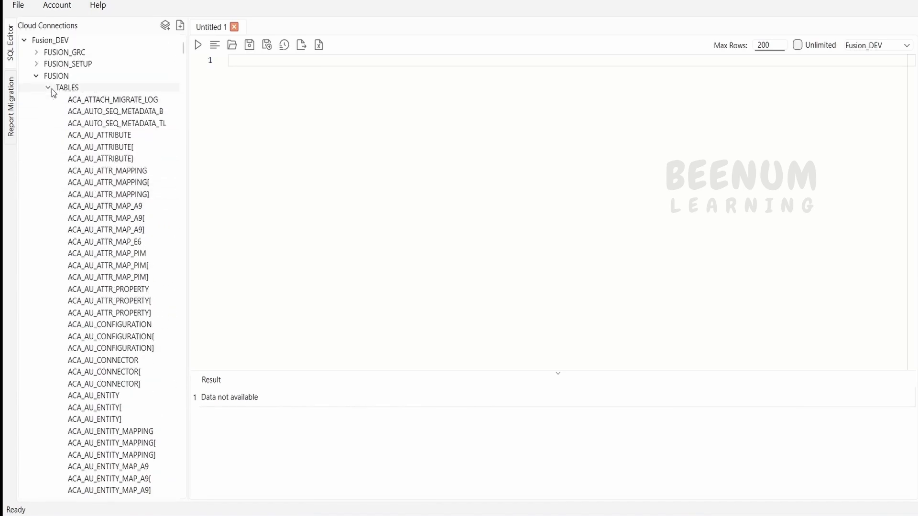
{"action": "left_click", "coordinate": [50, 87]}
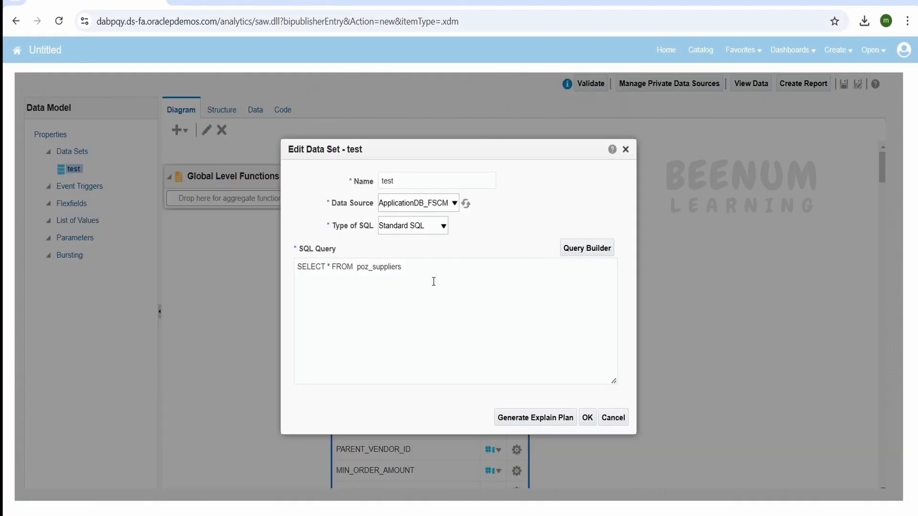
Step: Close the reviewed poz_suppliers query and open the data model's Data preview
{"action": "left_click", "coordinate": [586, 418]}
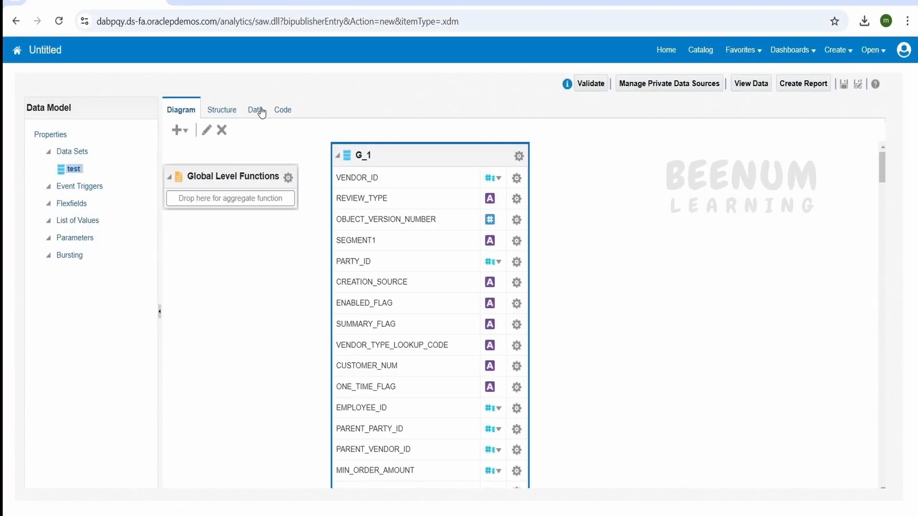
{"action": "left_click", "coordinate": [253, 109]}
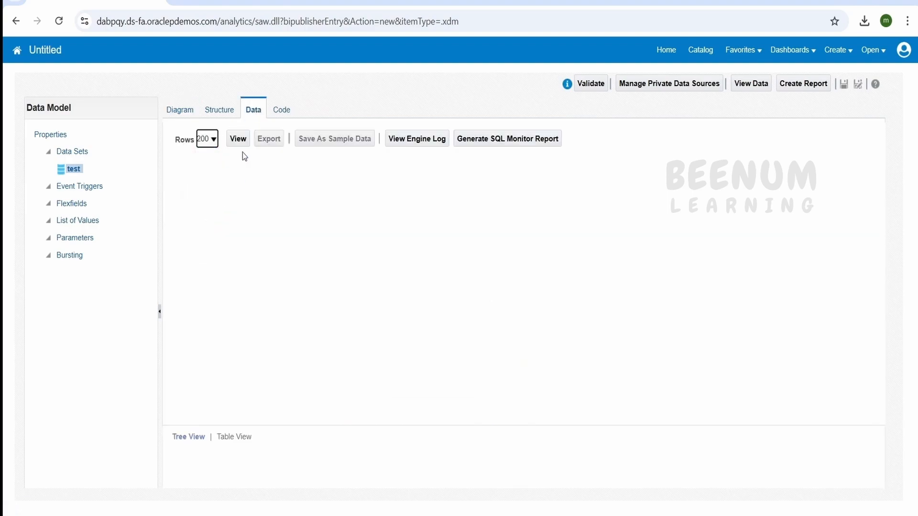
{"action": "left_click", "coordinate": [238, 139]}
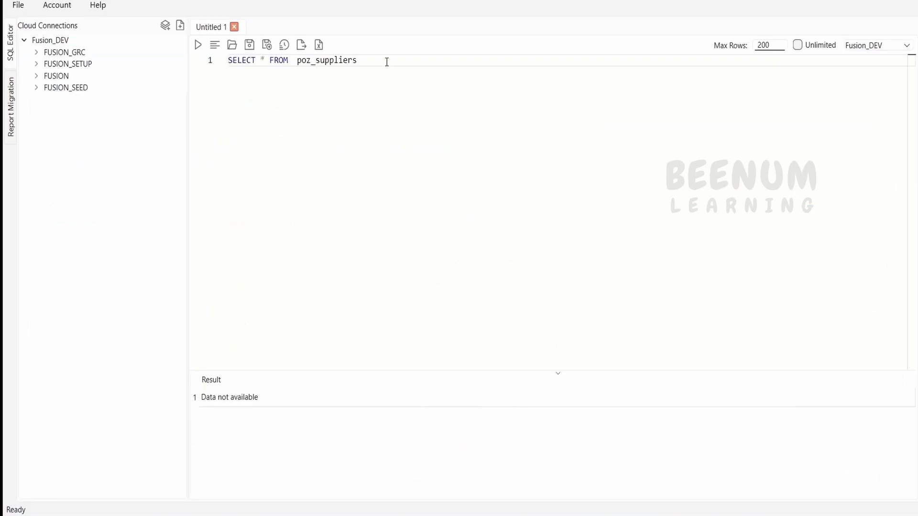
Step: Put the cursor on line 1 of the Untitled 1 editor for SELECT * FROM poz_suppliers
{"action": "left_click", "coordinate": [198, 44]}
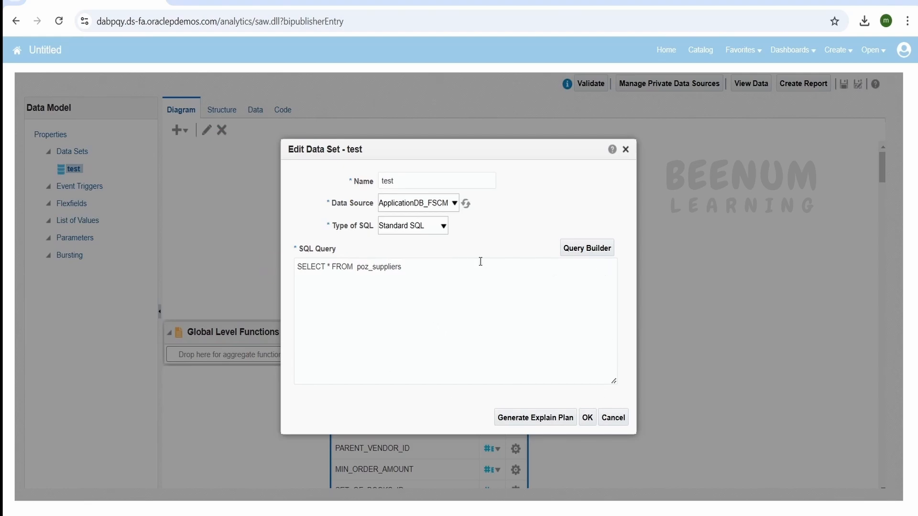
{"action": "mouse_move", "coordinate": [492, 319]}
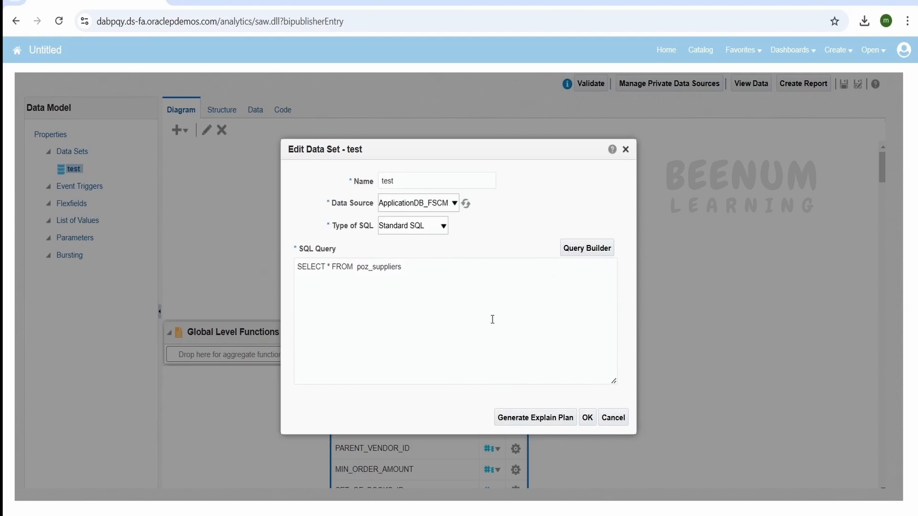
{"action": "mouse_move", "coordinate": [583, 332]}
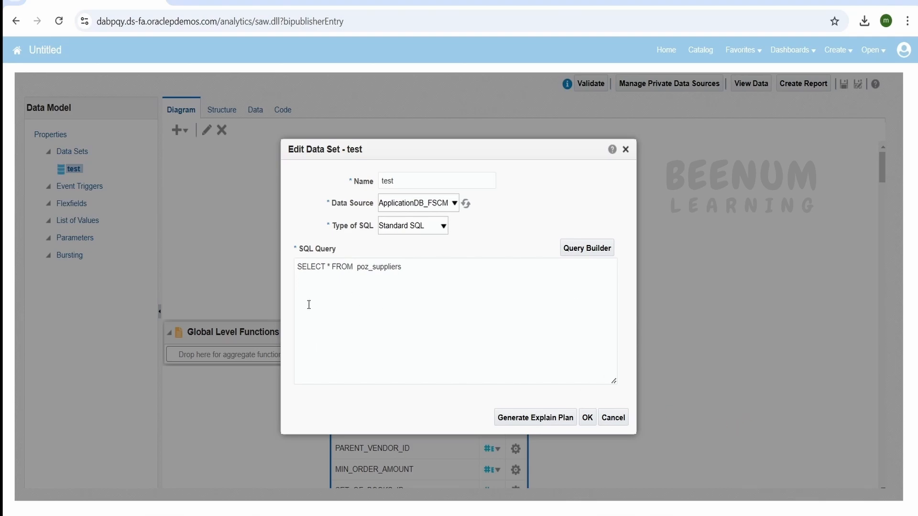
{"action": "mouse_move", "coordinate": [588, 431]}
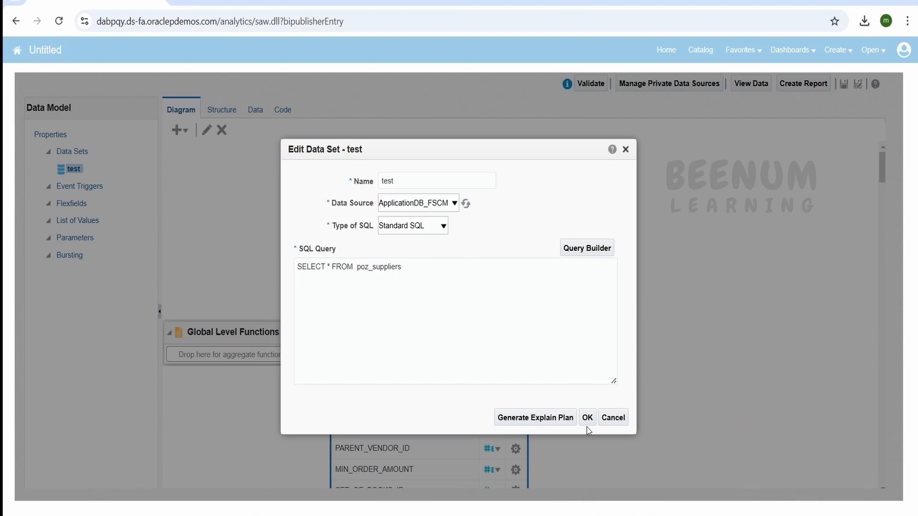
Step: Close the 'test' data set editor after comparing its query with Pi Cube's
{"action": "left_click", "coordinate": [587, 417]}
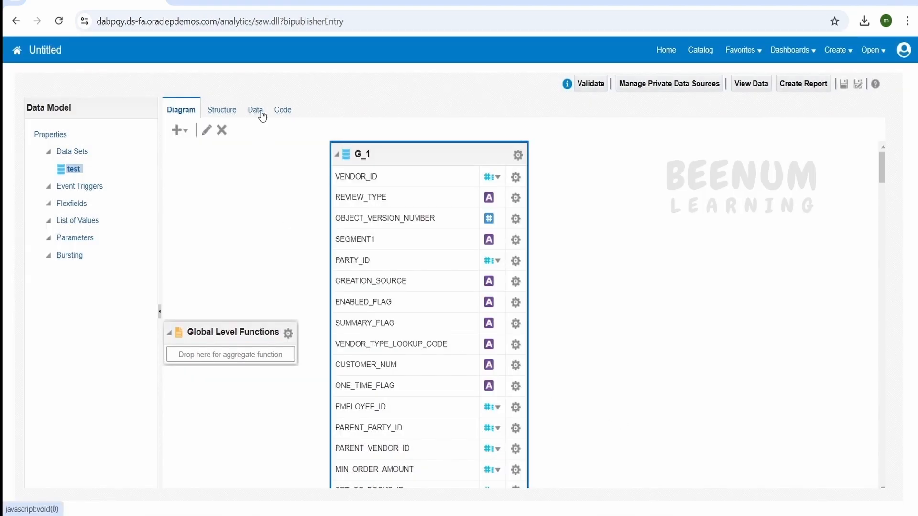
{"action": "left_click", "coordinate": [255, 110]}
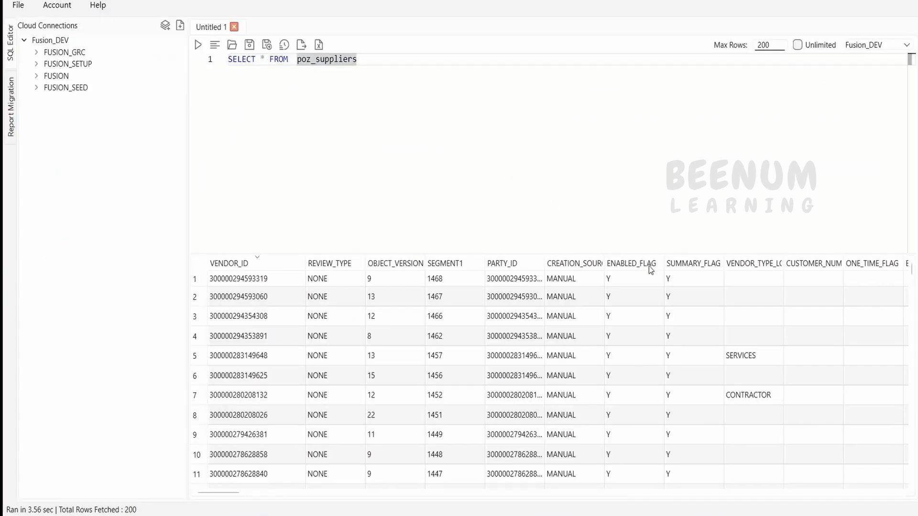
Step: Scroll through the 200 poz_suppliers result rows, then return to the BI Publisher data model
{"action": "scroll", "scroll_direction": "down", "scroll_amount": 3}
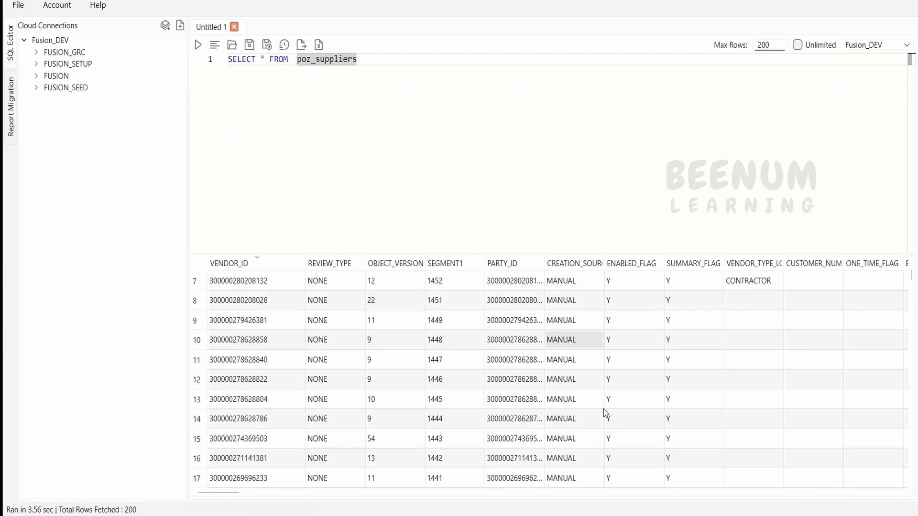
{"action": "scroll", "scroll_direction": "down", "scroll_amount": 3}
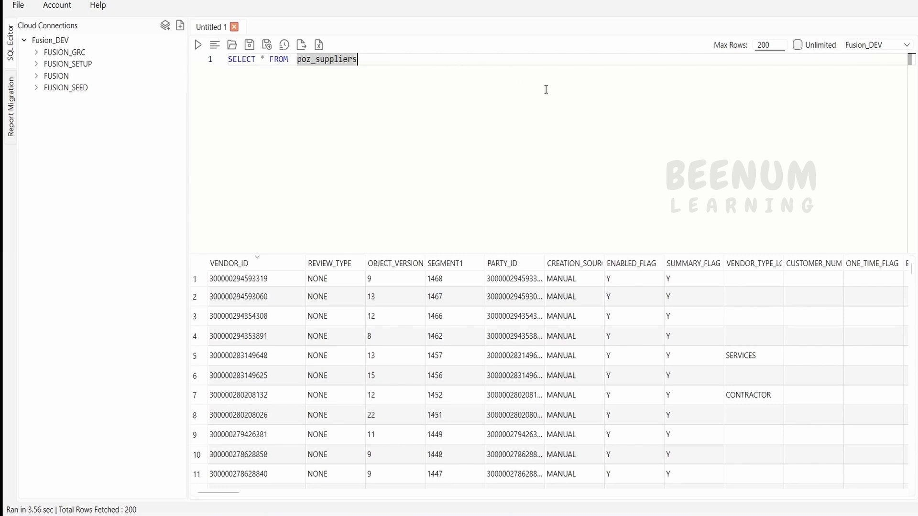
{"action": "key", "text": "ctrl+a"}
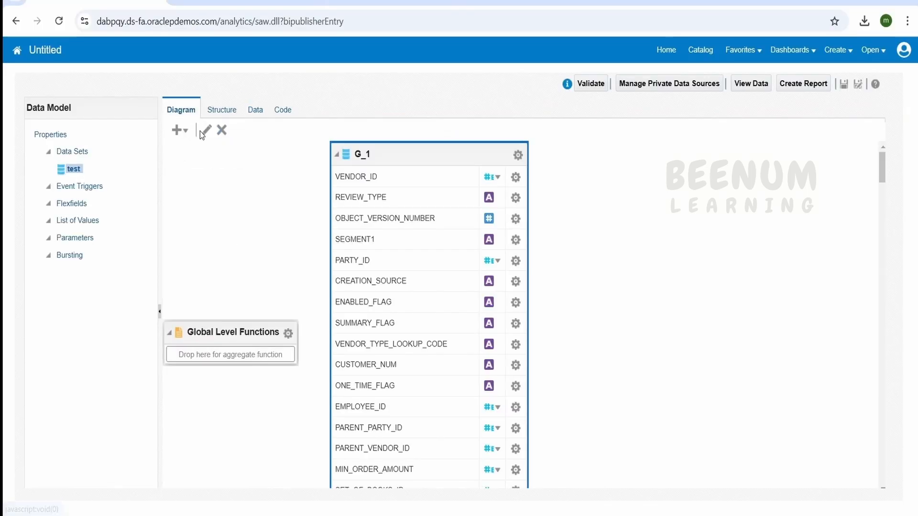
Step: Reopen and close the 'test' data set query, then show the Data tab preview
{"action": "left_click", "coordinate": [205, 129]}
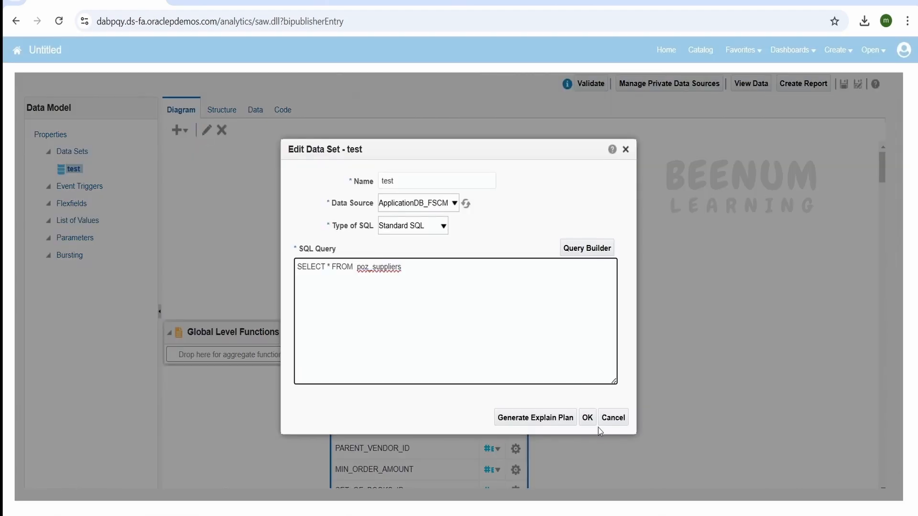
{"action": "left_click", "coordinate": [586, 417]}
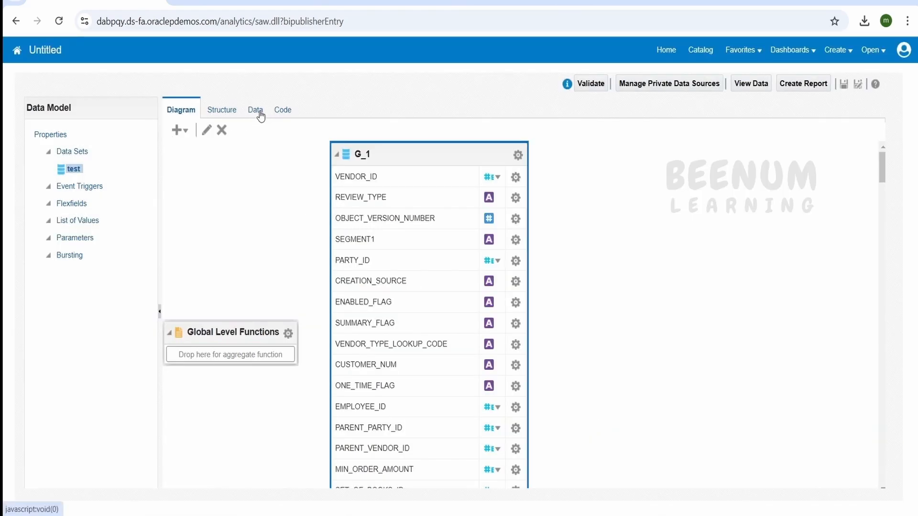
{"action": "left_click", "coordinate": [253, 110]}
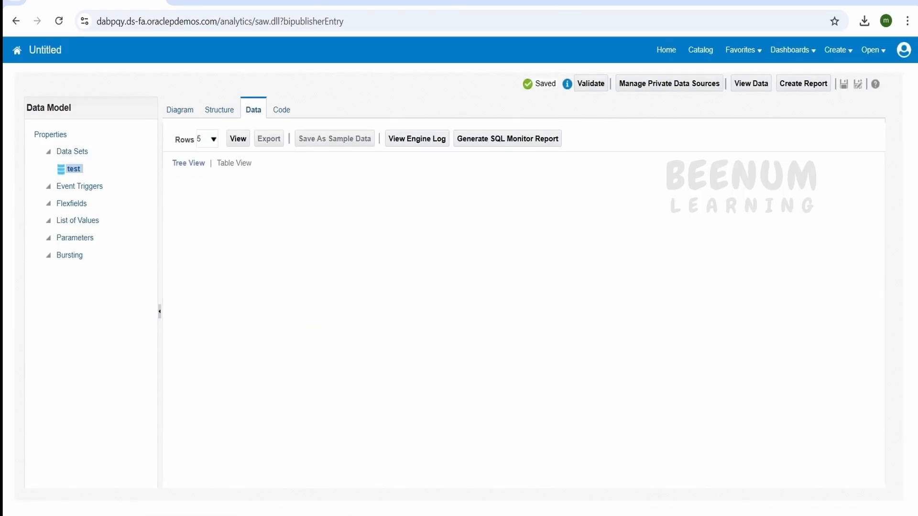